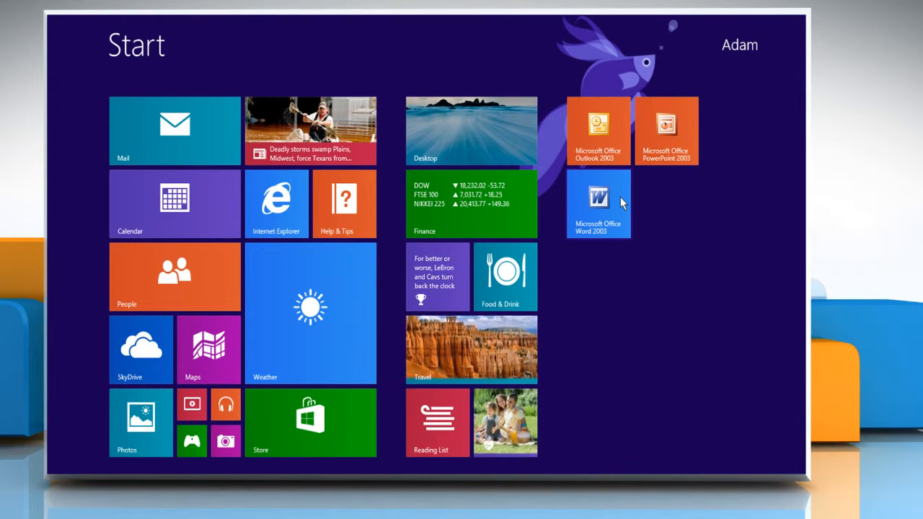
# Step: Launch Microsoft Office Word 2003 from its Start screen tile
pyautogui.click(598, 204)
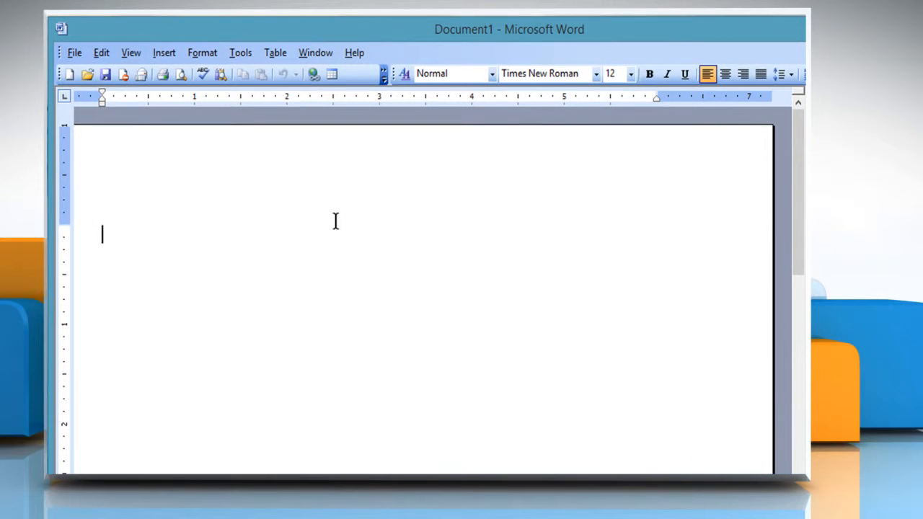
# Step: Open the 'Document' file from the Desktop via File > Open
pyautogui.click(74, 52)
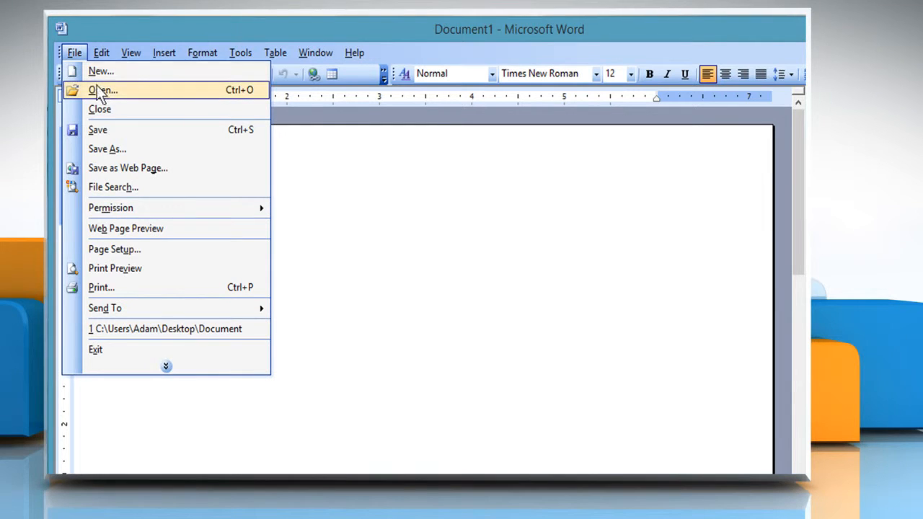
pyautogui.click(101, 90)
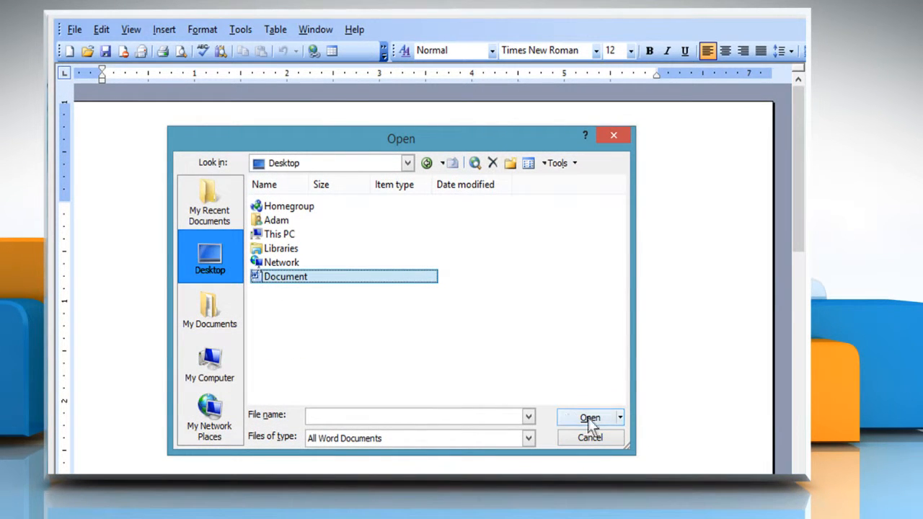
pyautogui.click(590, 418)
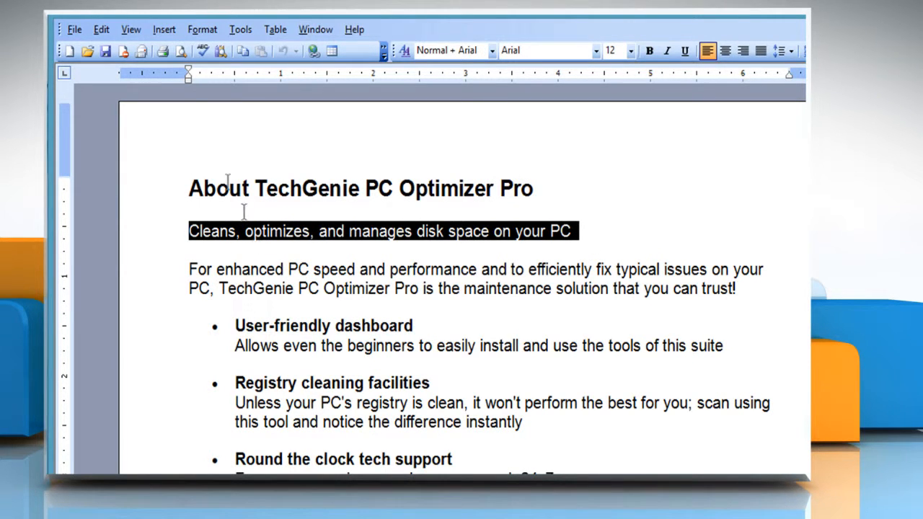
# Step: Underline 'Cleans, optimizes, and manages disk space on your PC' with a green dash-dot line
pyautogui.click(202, 30)
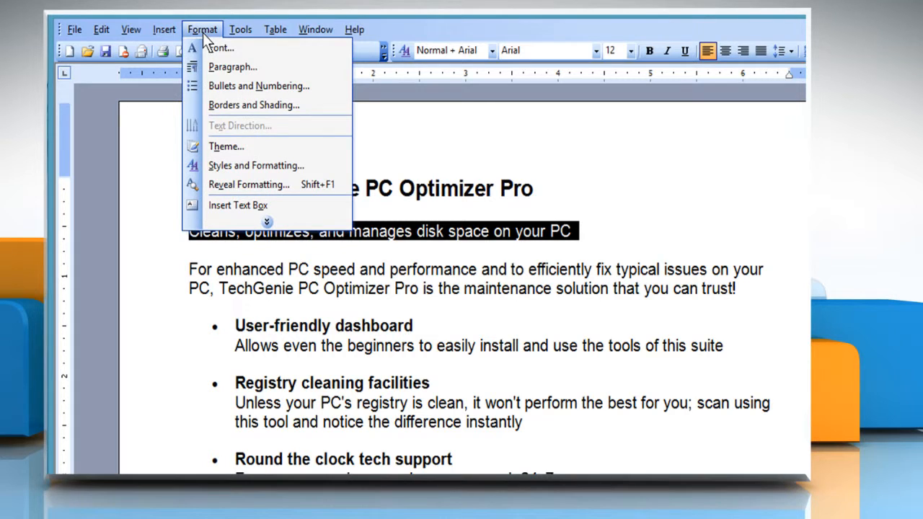
pyautogui.click(221, 48)
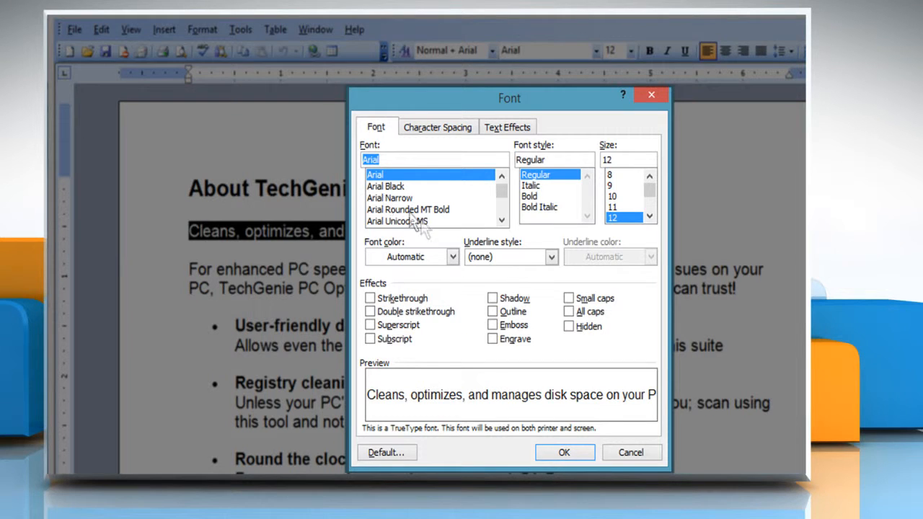
pyautogui.moveTo(494, 256)
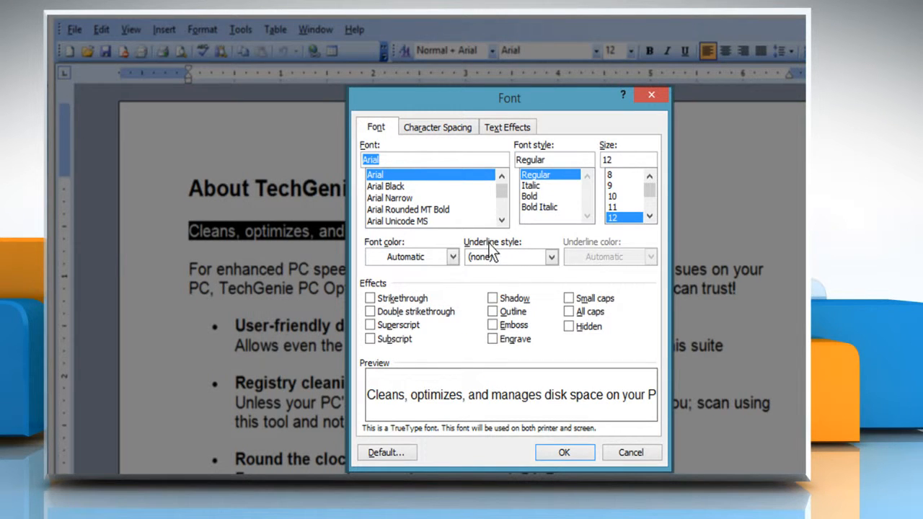
pyautogui.click(550, 257)
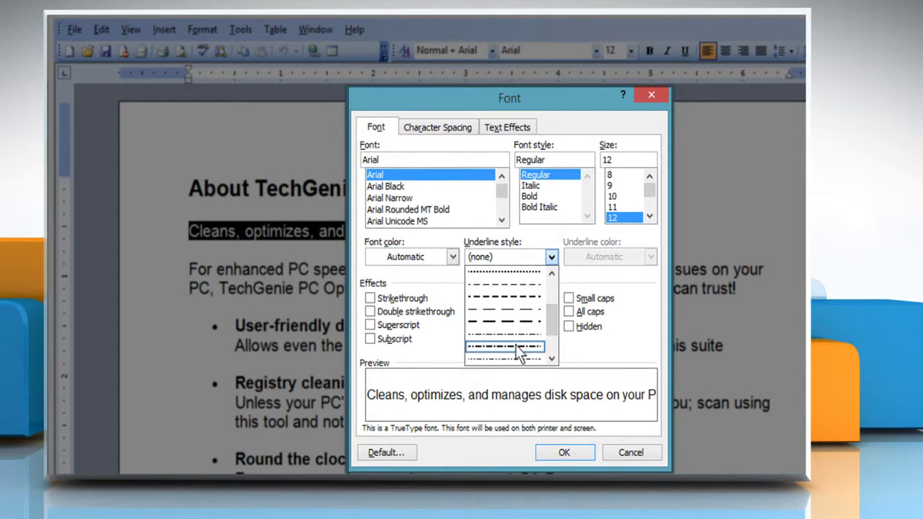
pyautogui.click(505, 348)
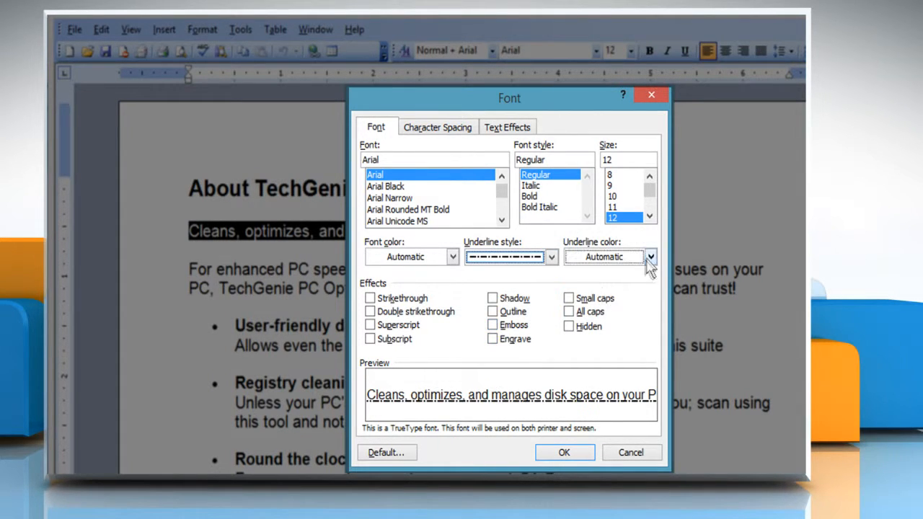
pyautogui.click(654, 257)
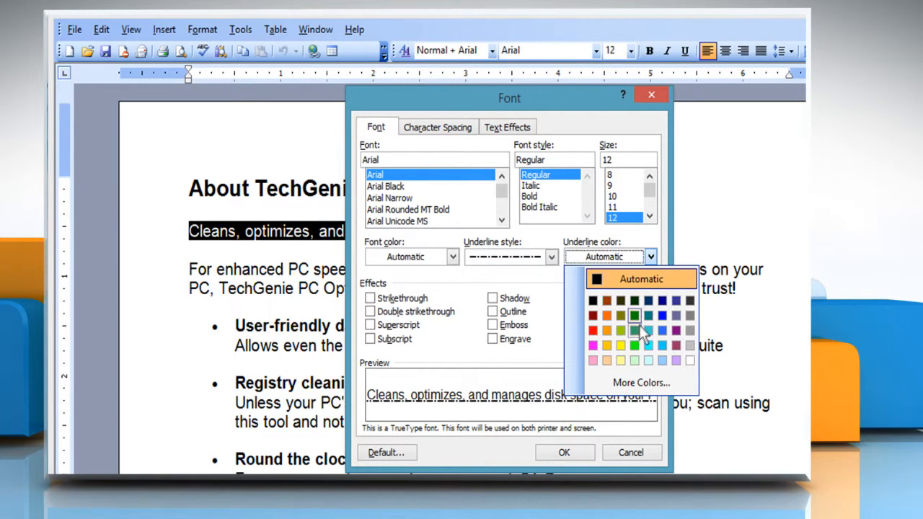
pyautogui.click(638, 331)
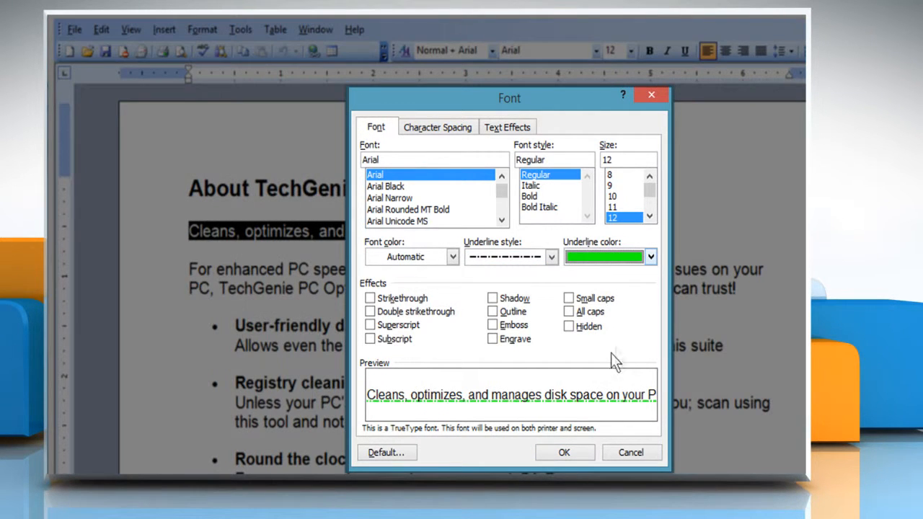
pyautogui.click(565, 452)
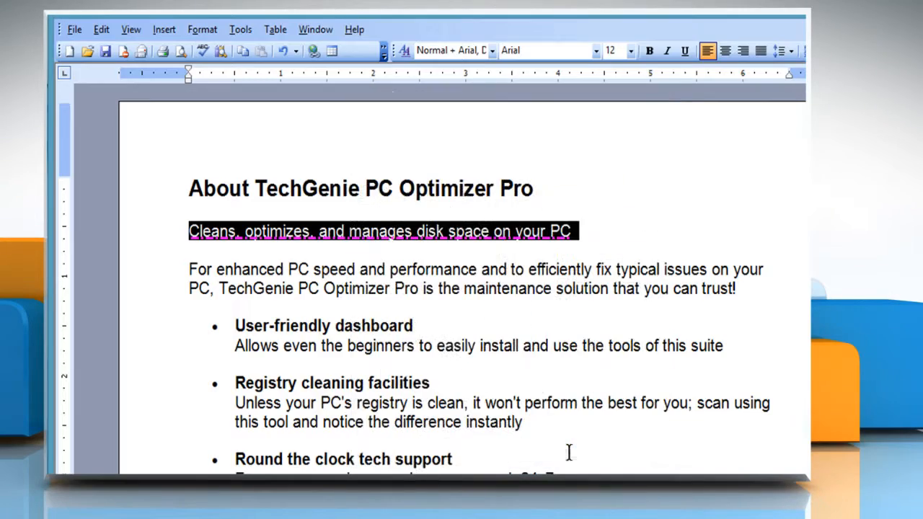